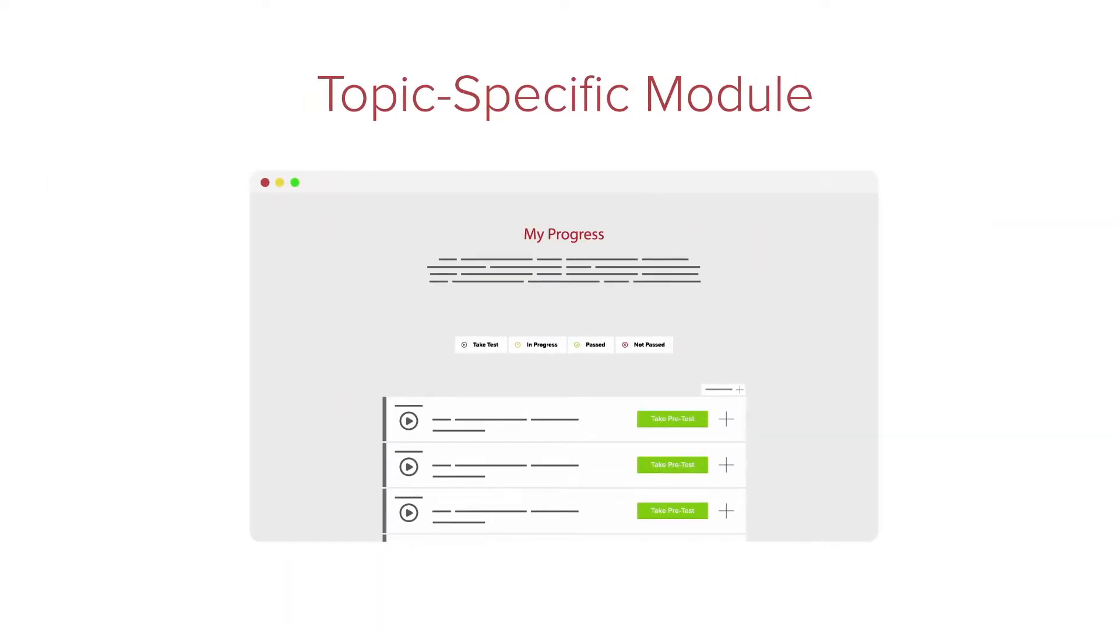
# Advance from the Topic-Specific Module overview to the OUD Training Site landing page
pyautogui.click(672, 419)
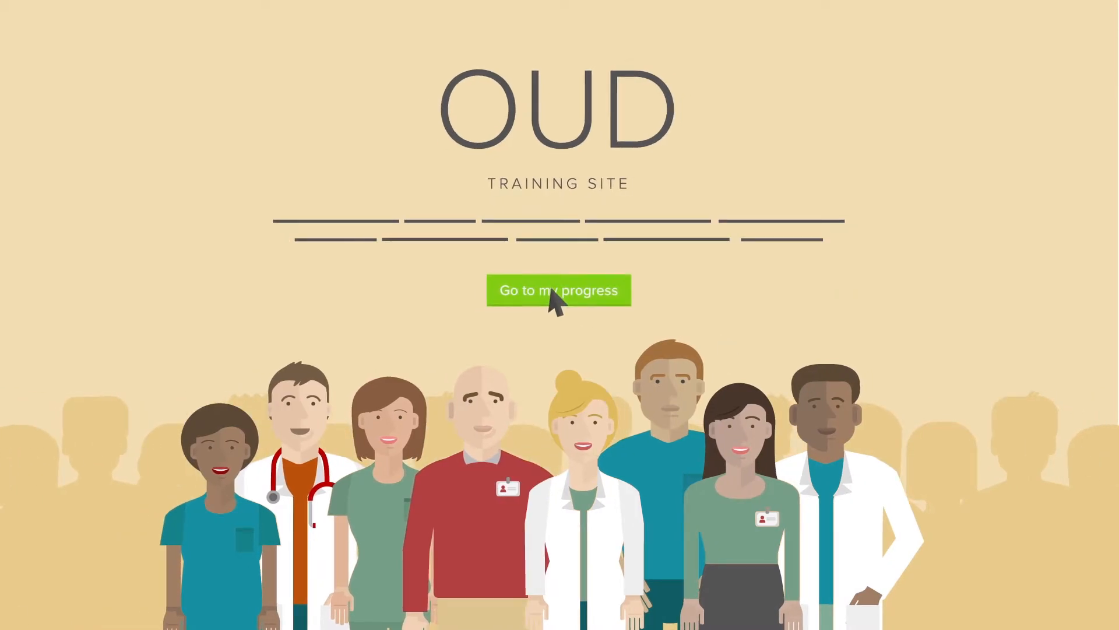
# Go to My Progress and scroll the module list down to Module Two's pre-test
pyautogui.click(558, 290)
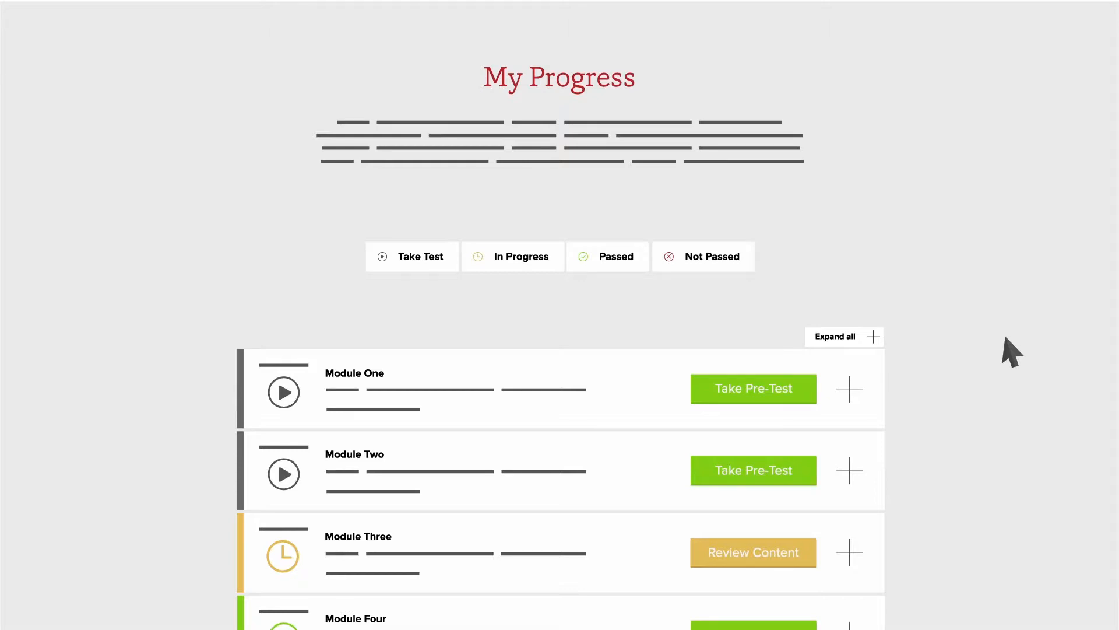
pyautogui.moveTo(637, 468)
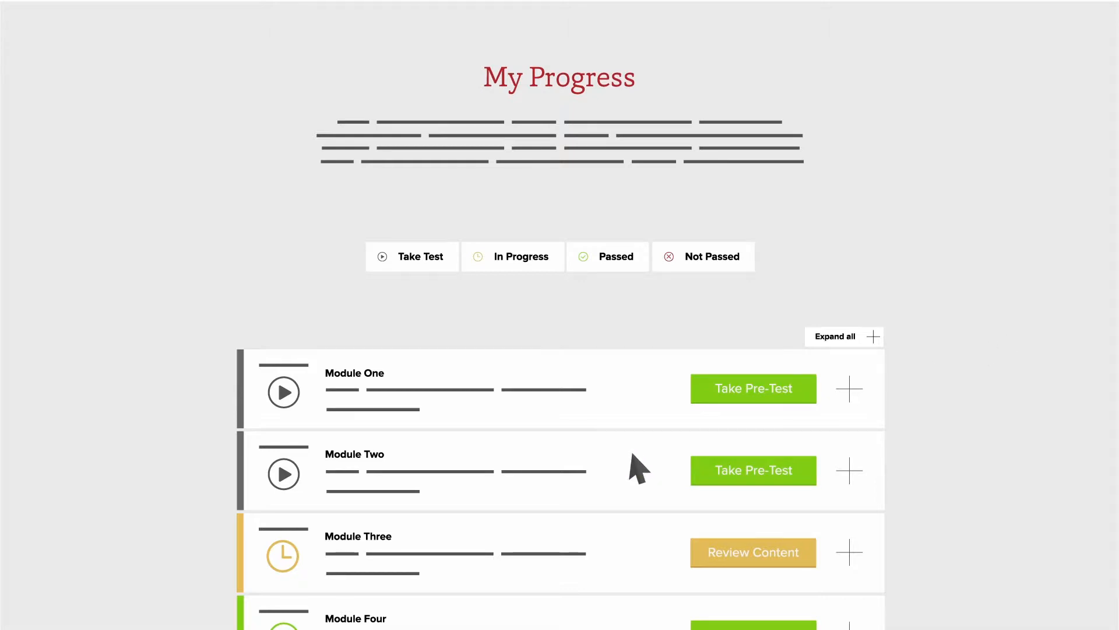
pyautogui.scroll(-3)
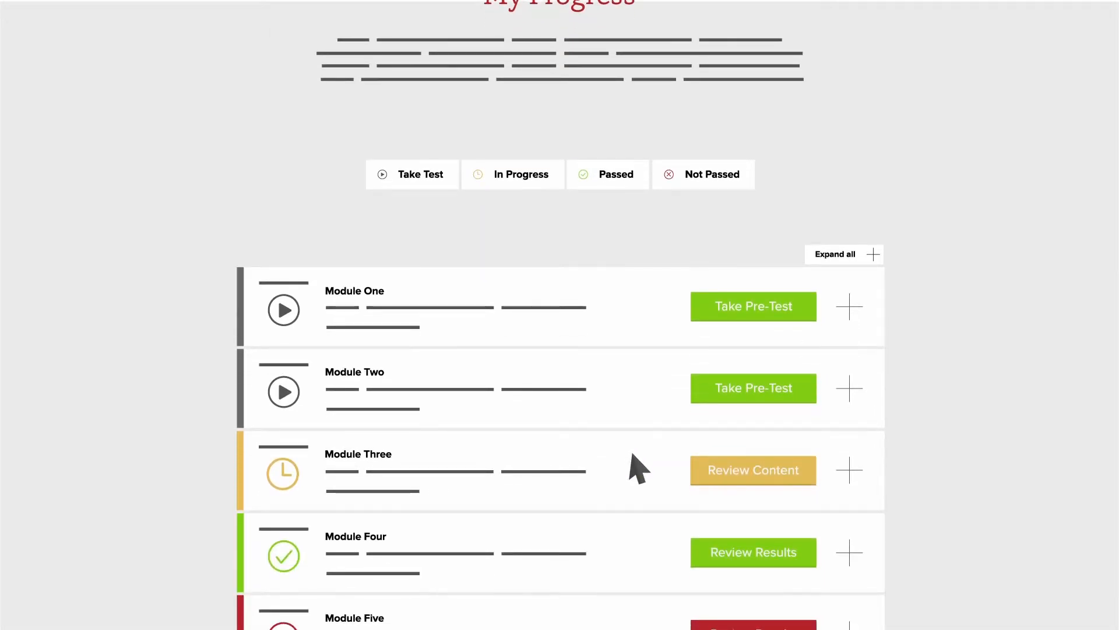
pyautogui.scroll(-3)
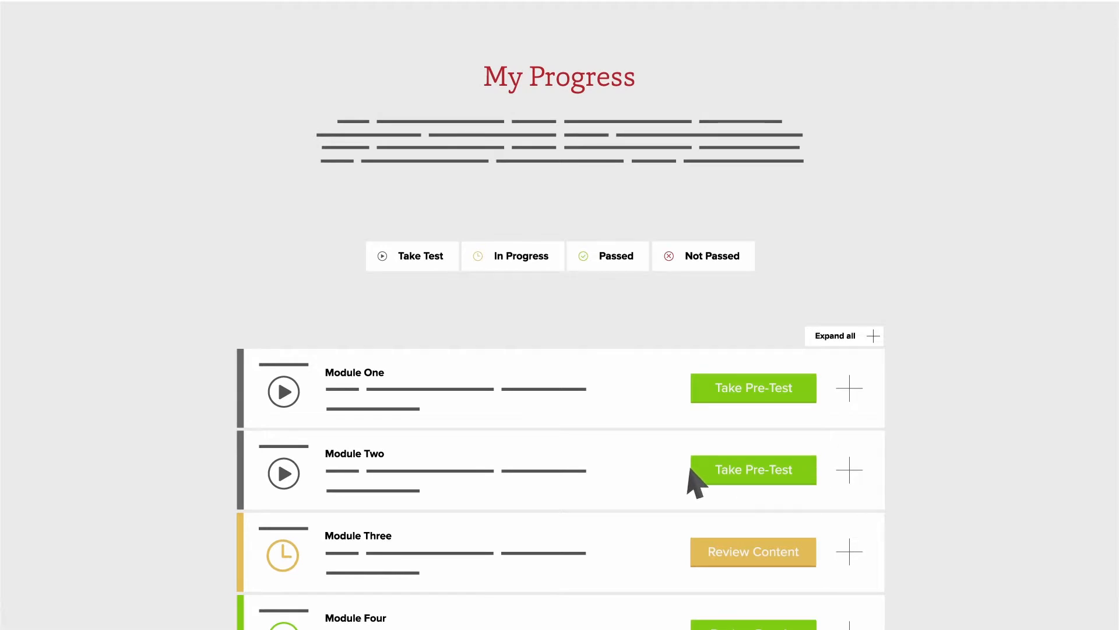
pyautogui.moveTo(1006, 345)
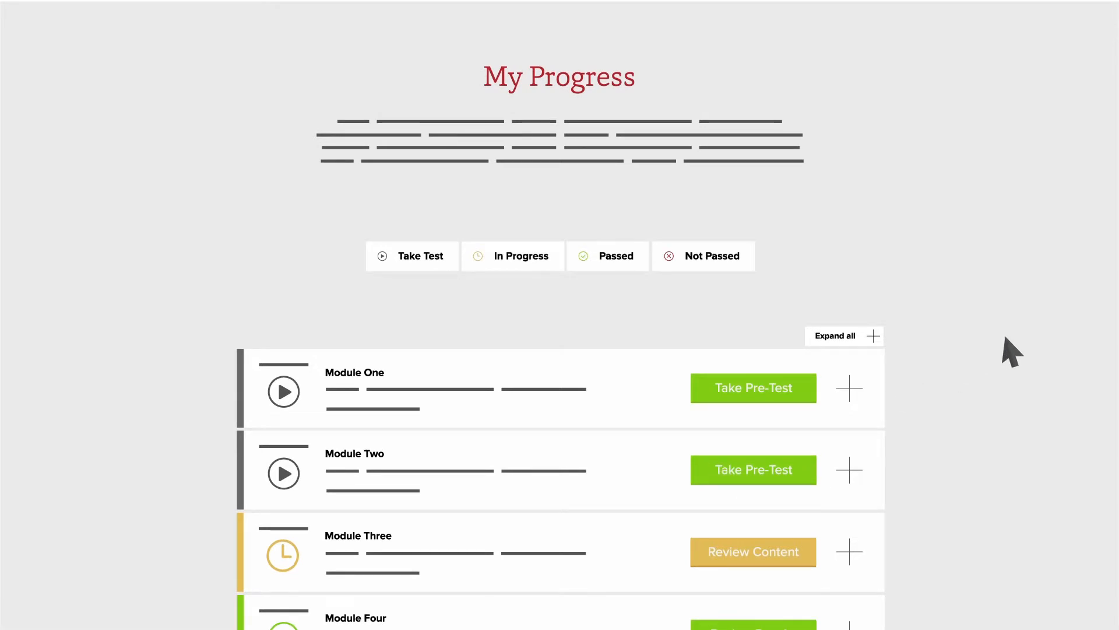
pyautogui.moveTo(802, 462)
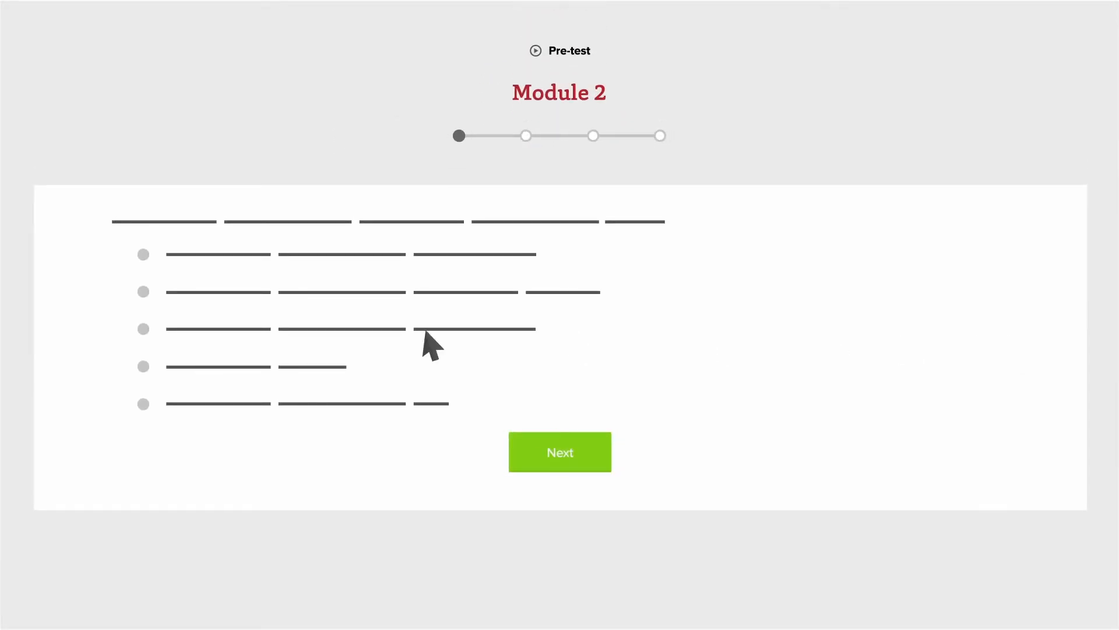
# Answer the first Module 2 pre-test question and move on to the next one
pyautogui.click(560, 452)
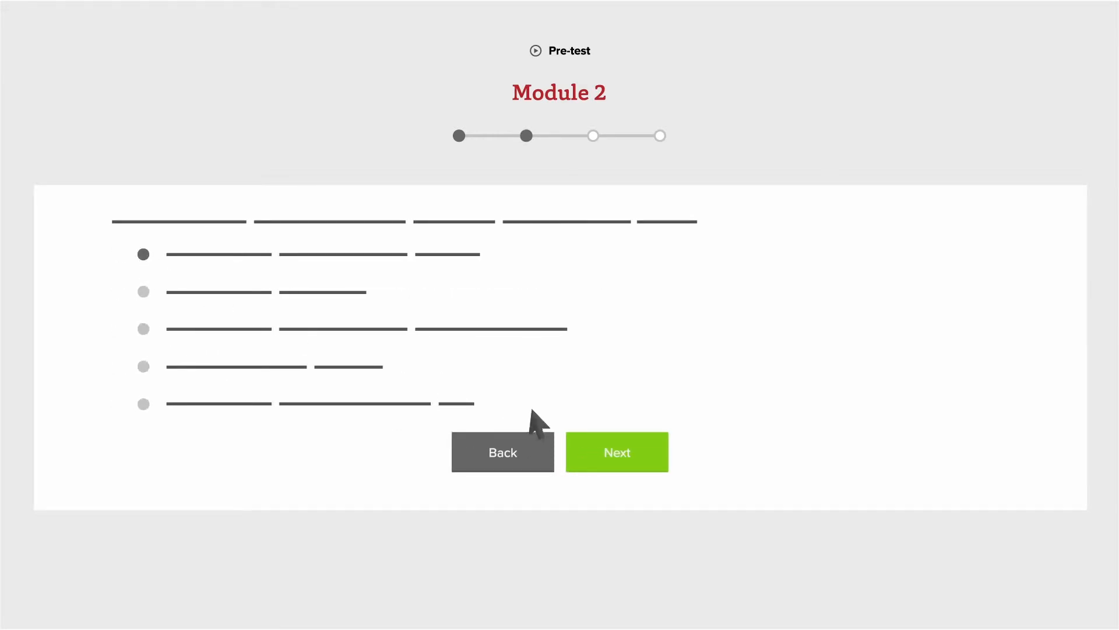
pyautogui.click(617, 453)
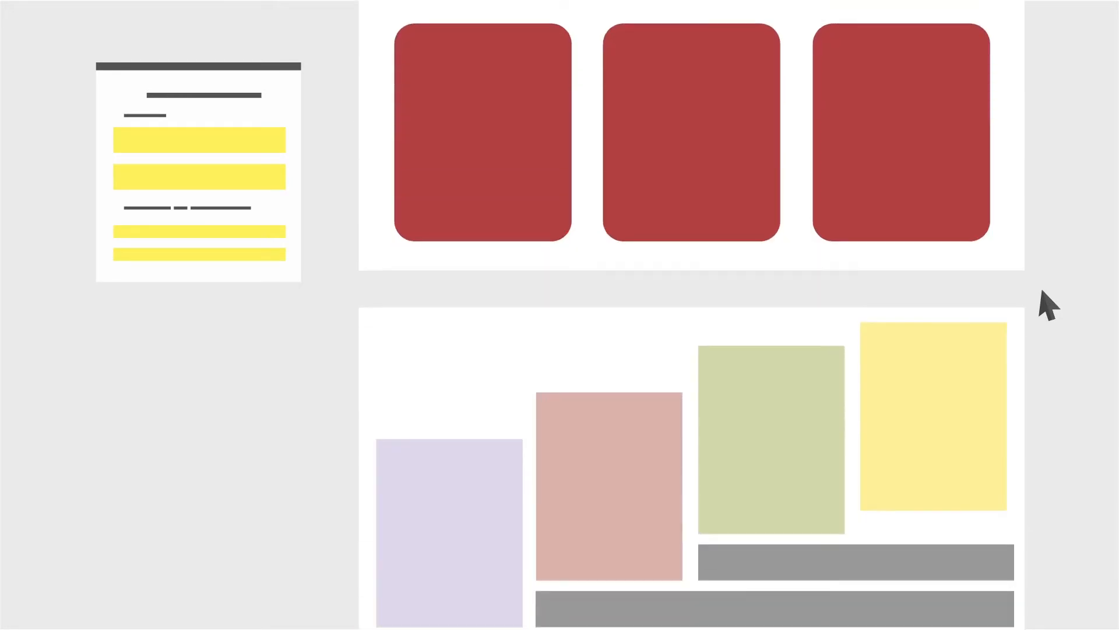
# Scroll through the Patient Engagement content toward the Module 2 post-test results
pyautogui.scroll(-3)
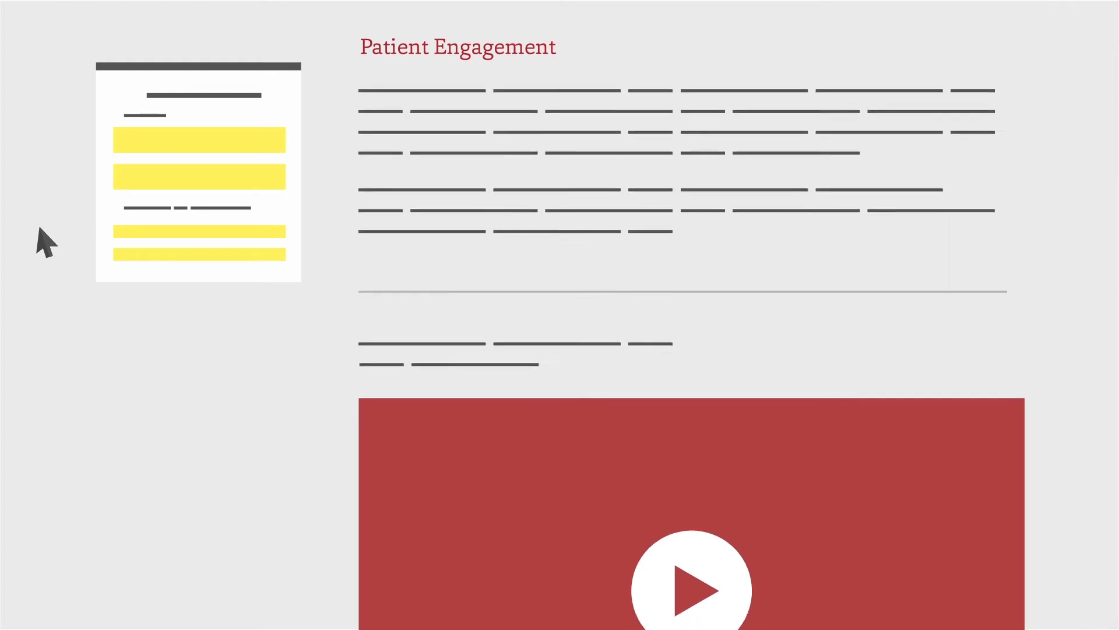
pyautogui.scroll(-3)
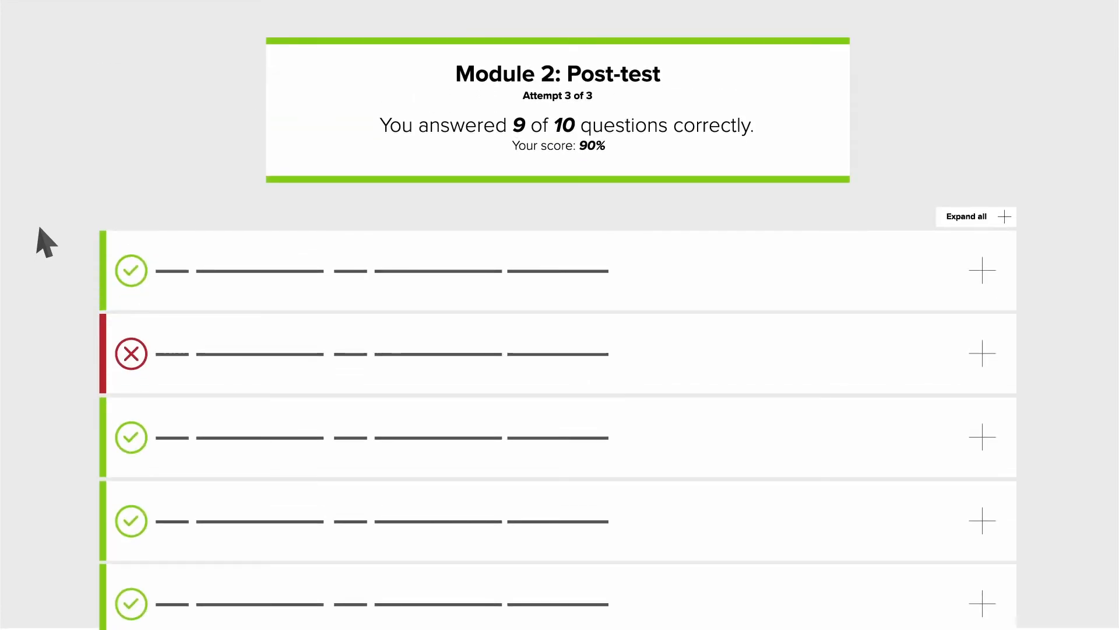
pyautogui.moveTo(970, 357)
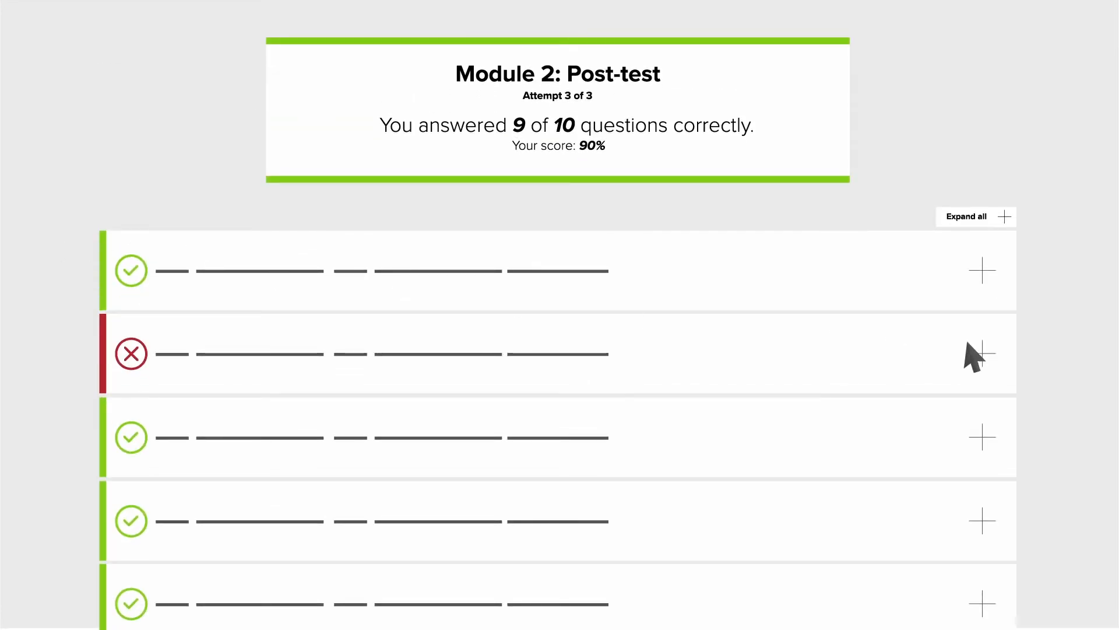
# Expand the missed post-test question to see its correct answer, then collapse it again
pyautogui.click(982, 352)
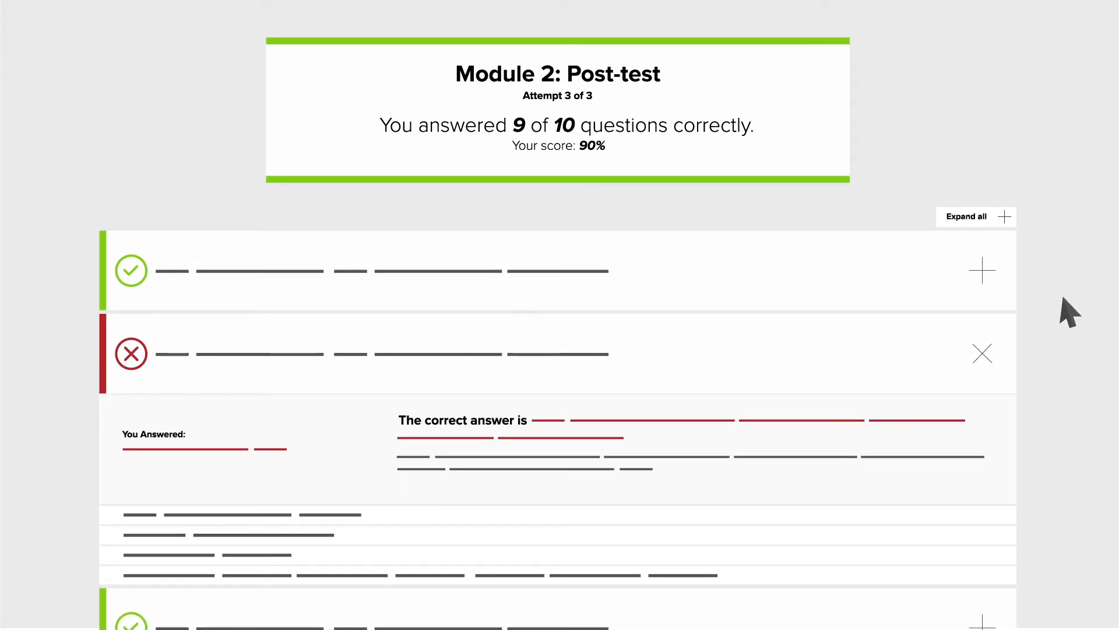
pyautogui.moveTo(1013, 344)
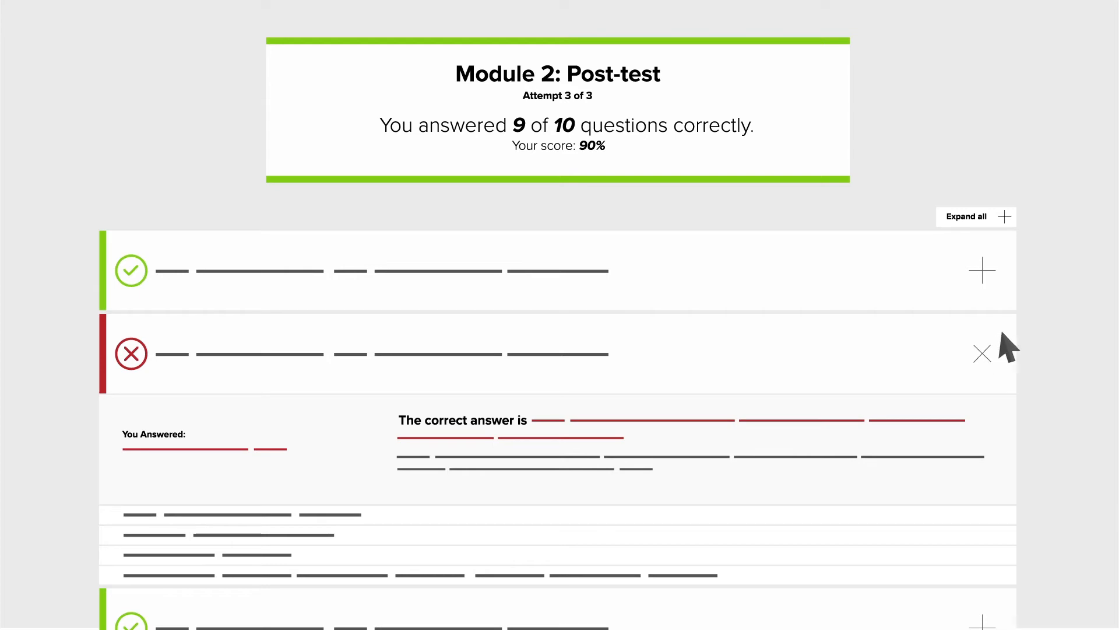
pyautogui.click(981, 352)
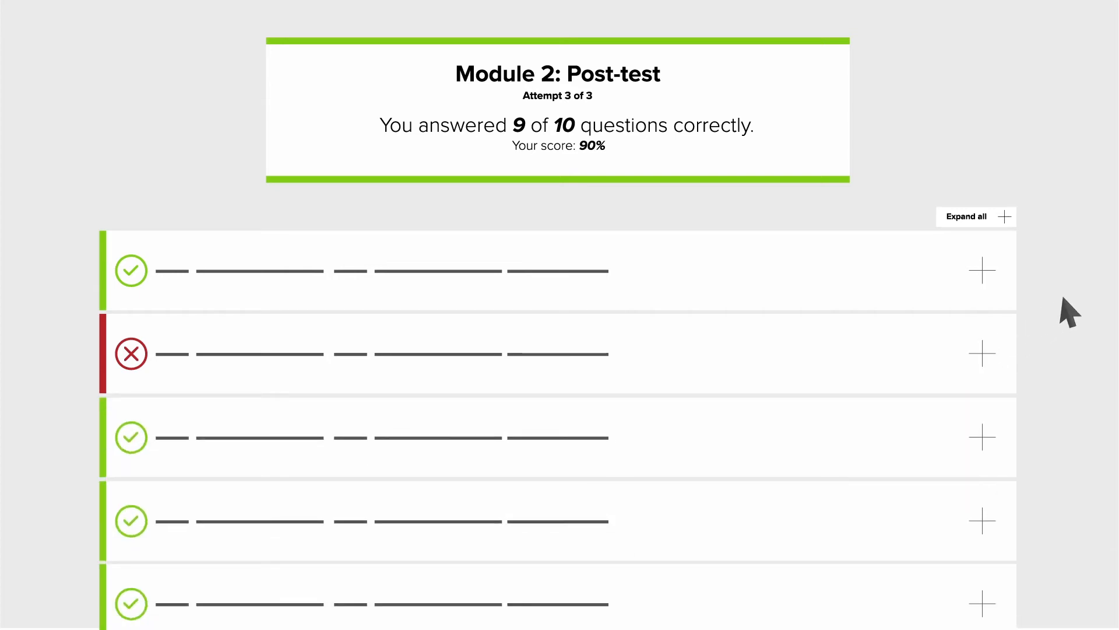
pyautogui.scroll(-3)
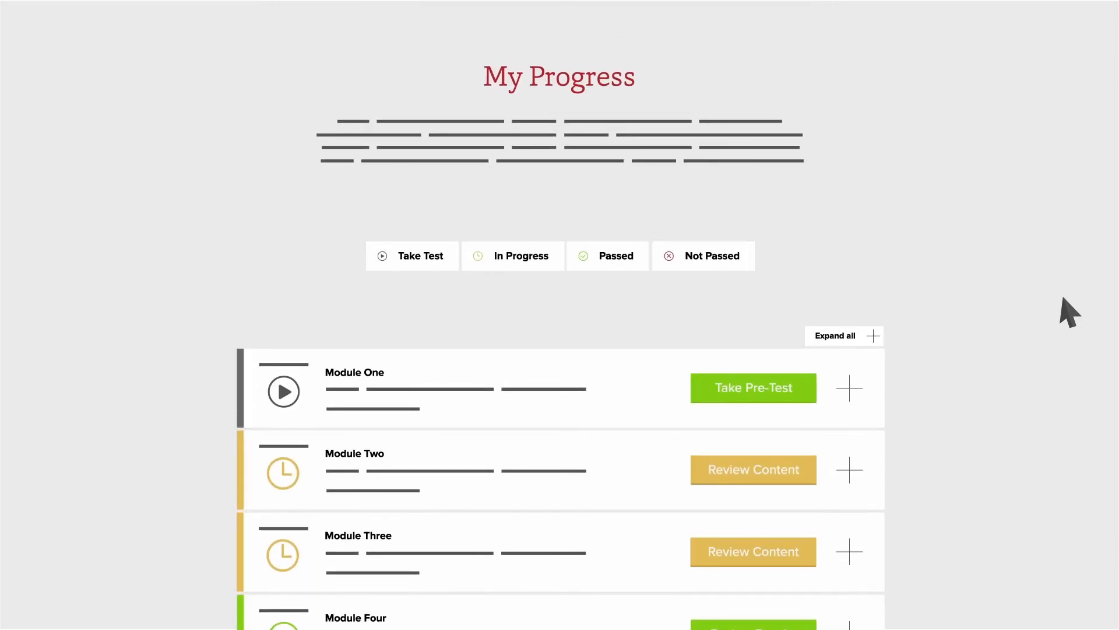
# Expand Module Two's entry to list pre-test 3/10 and post-test attempt 1 at 4/10
pyautogui.scroll(-3)
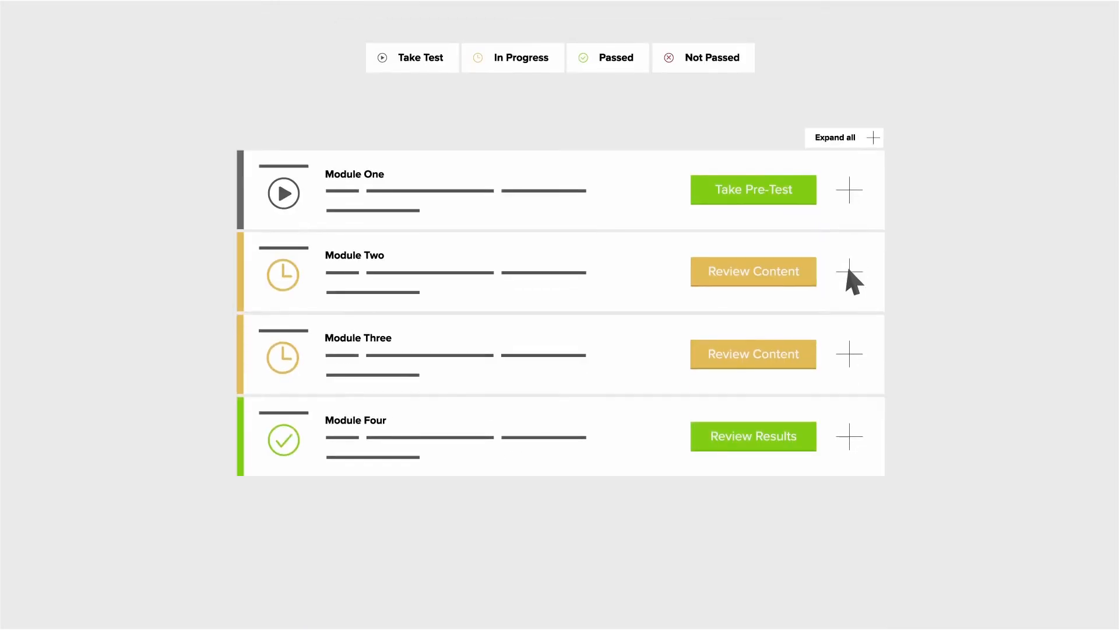
pyautogui.click(849, 270)
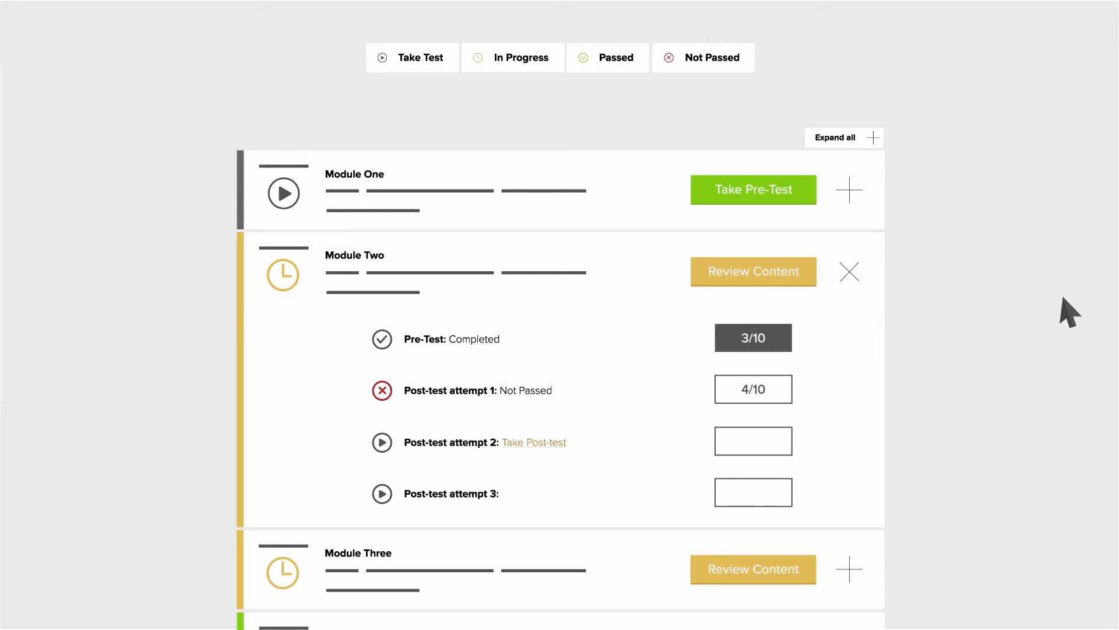
pyautogui.moveTo(911, 192)
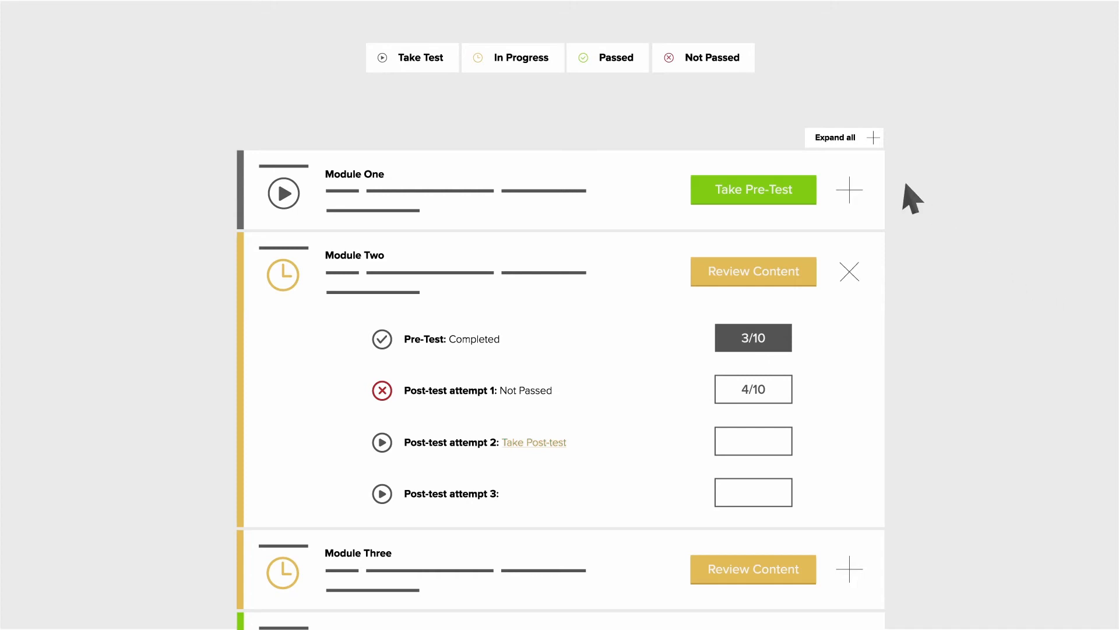
pyautogui.moveTo(840, 142)
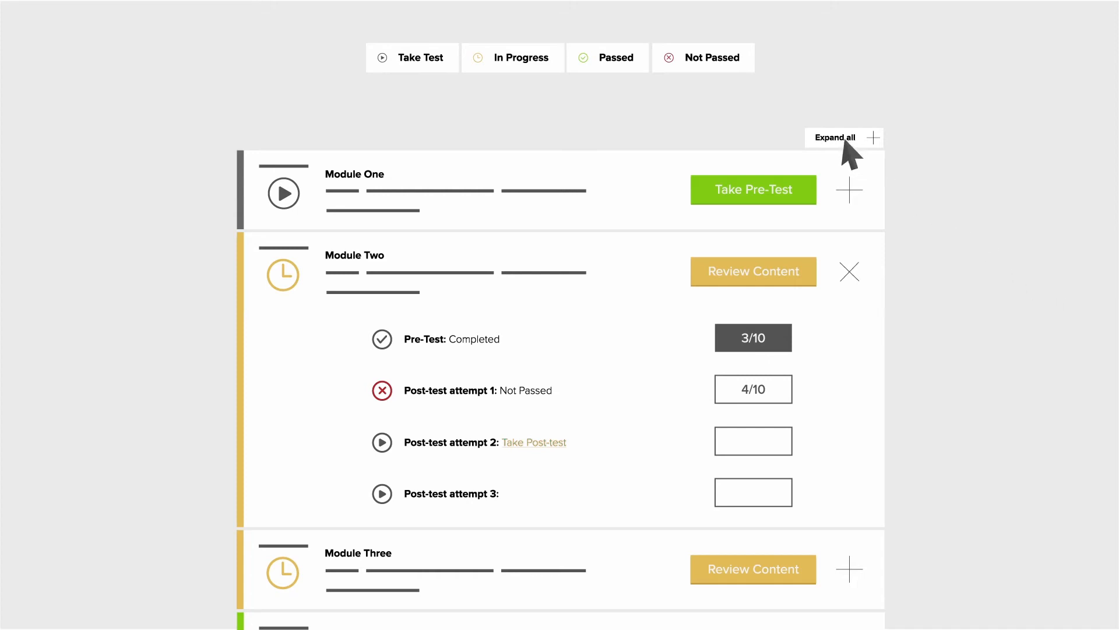
pyautogui.moveTo(1063, 310)
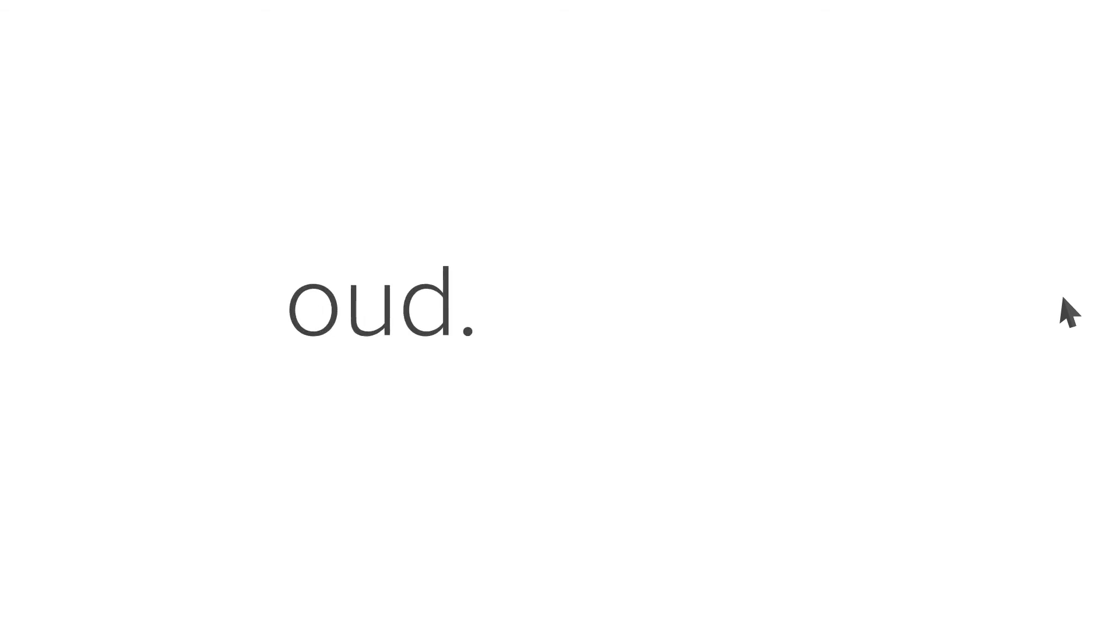
# Spell out the site address on the closing screen, reaching 'oud.osu.'
pyautogui.write('osu.')
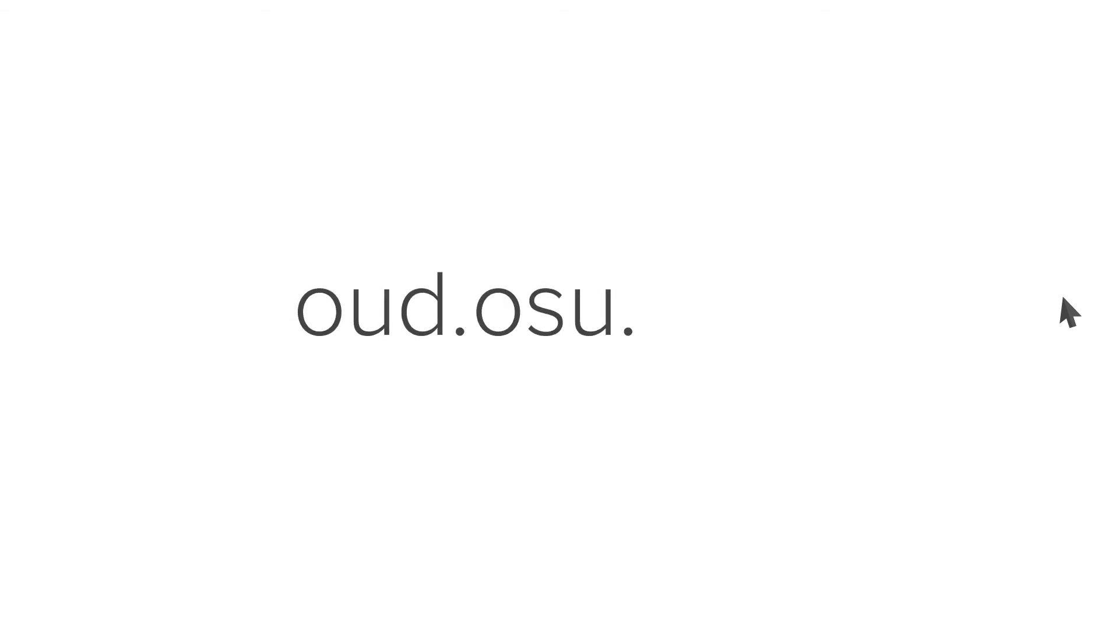